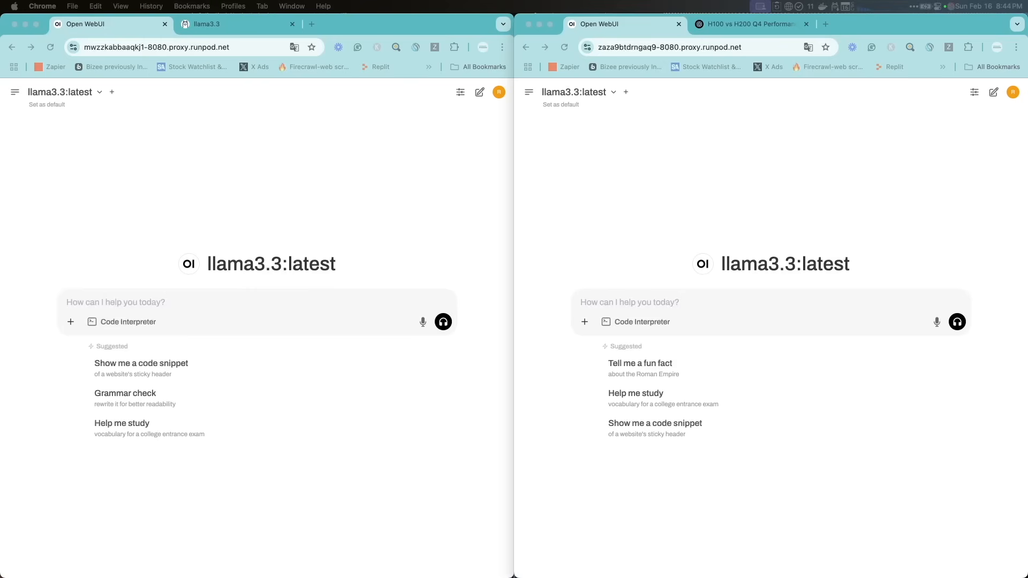
pyautogui.moveTo(291, 128)
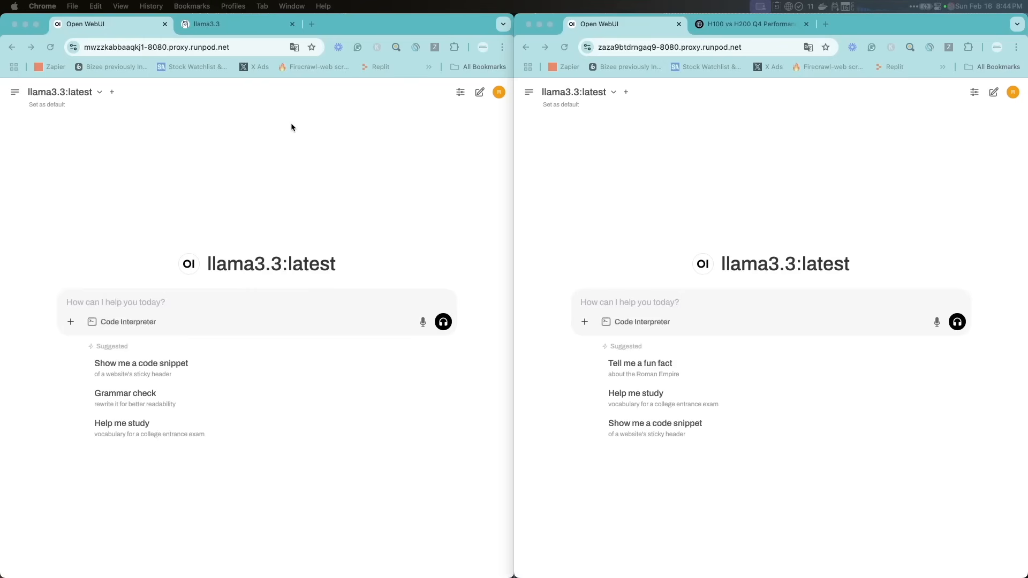
pyautogui.moveTo(261, 239)
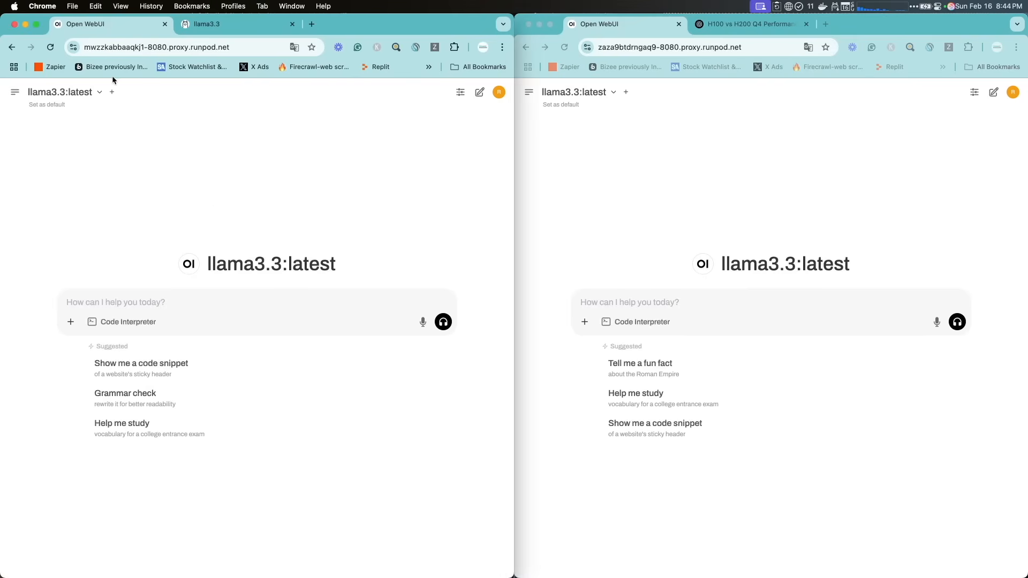
pyautogui.moveTo(462, 175)
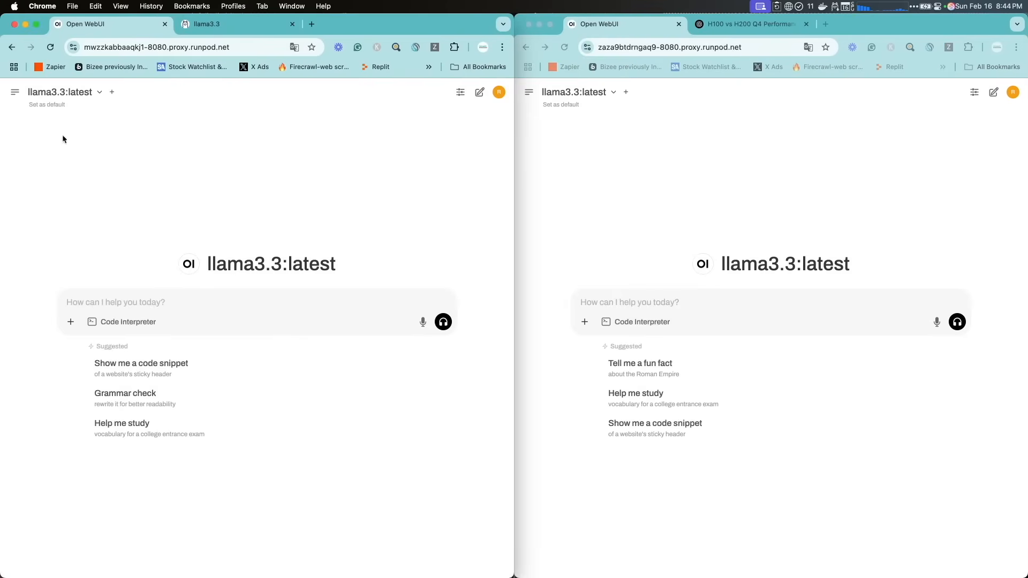
pyautogui.moveTo(200, 140)
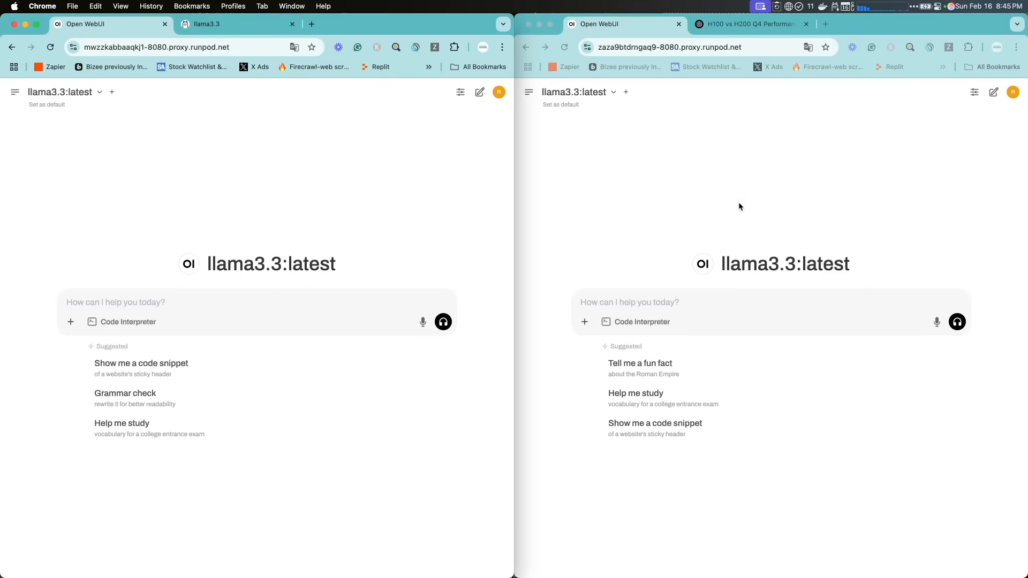
pyautogui.moveTo(702, 191)
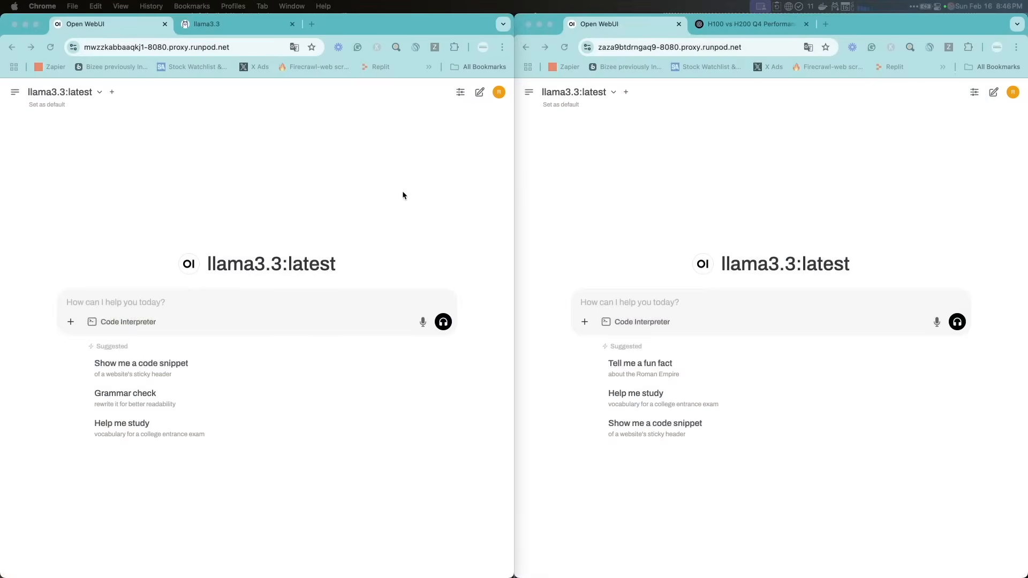
# Send the prompt 'write an essay about a colony on mars' in the left chat
pyautogui.click(225, 302)
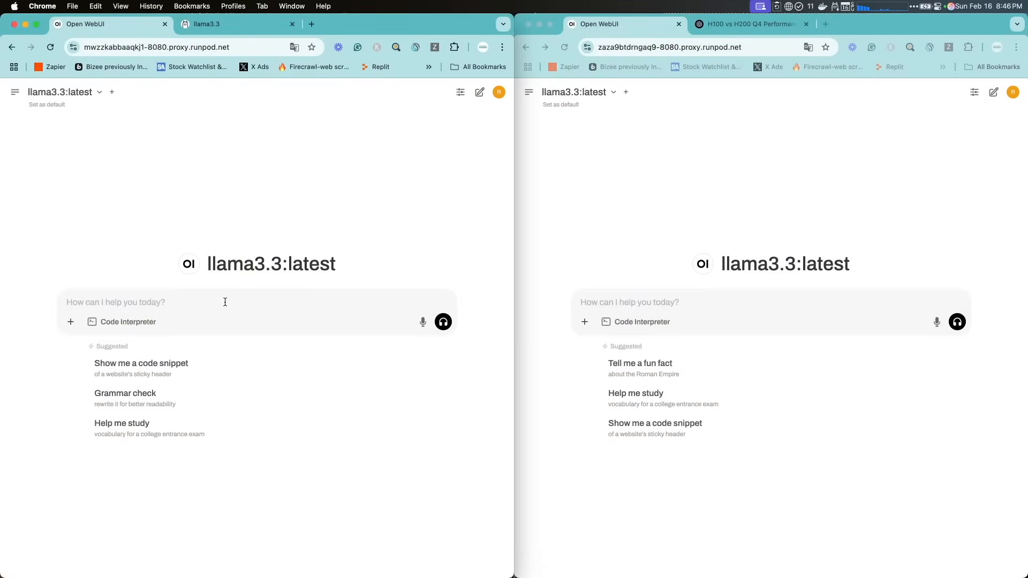
pyautogui.write('write an essay about a colony on mars')
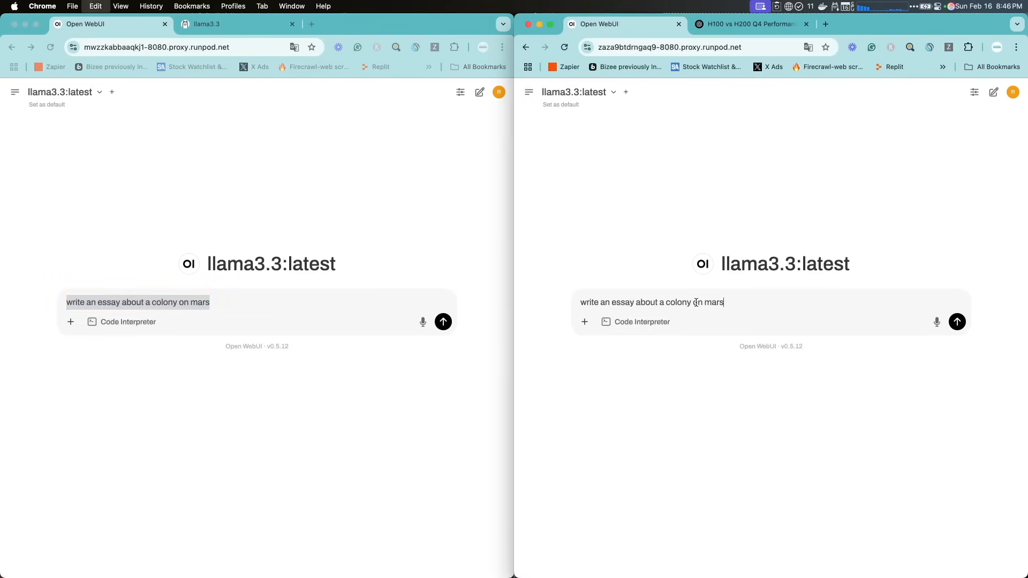
pyautogui.click(444, 322)
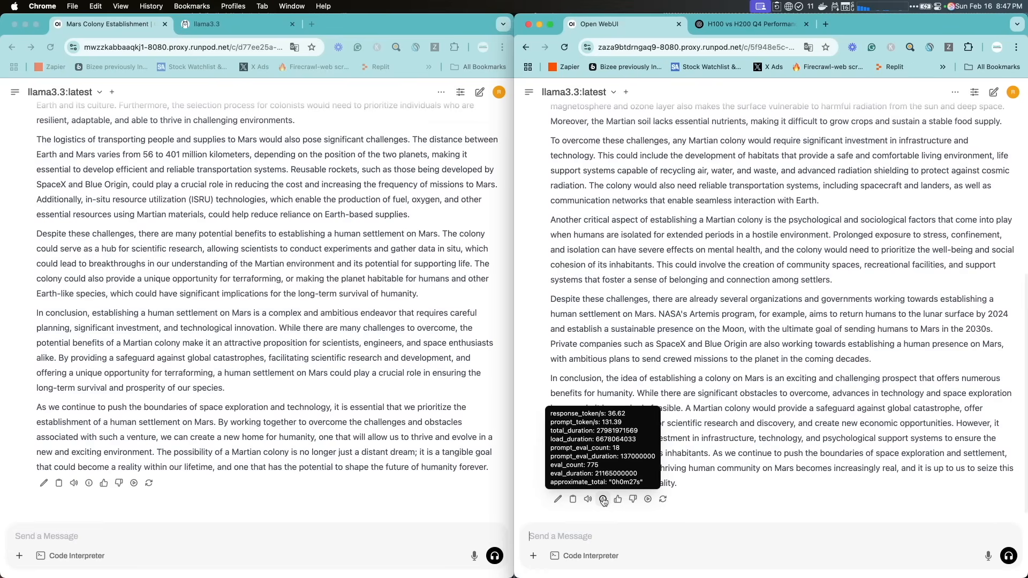
pyautogui.moveTo(600, 499)
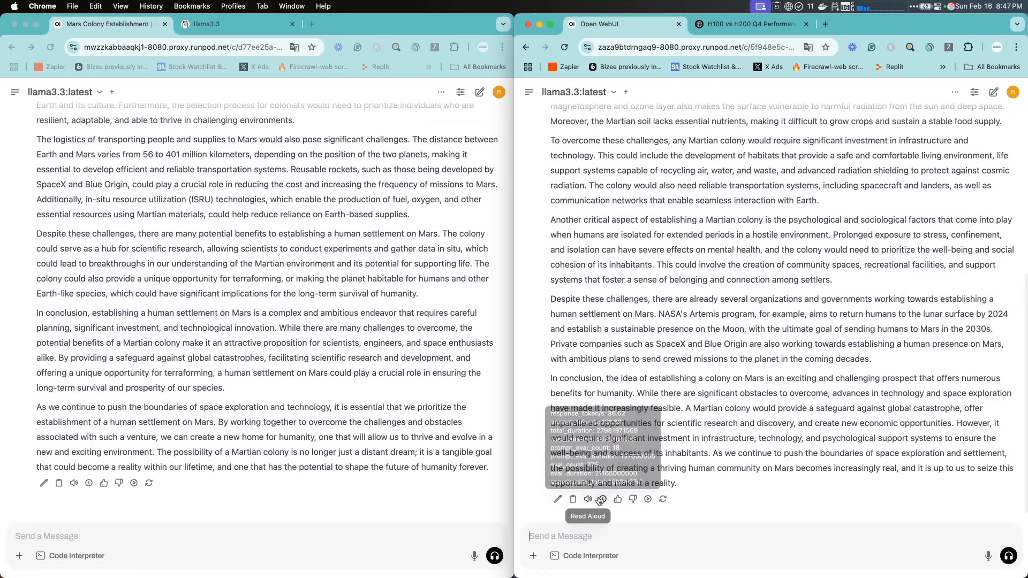
pyautogui.moveTo(20, 425)
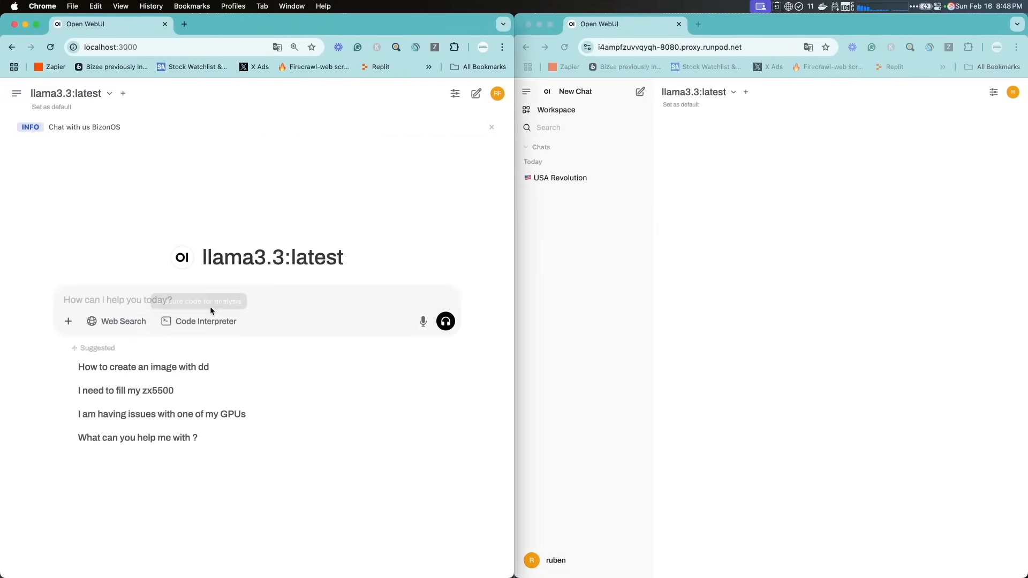
pyautogui.moveTo(226, 296)
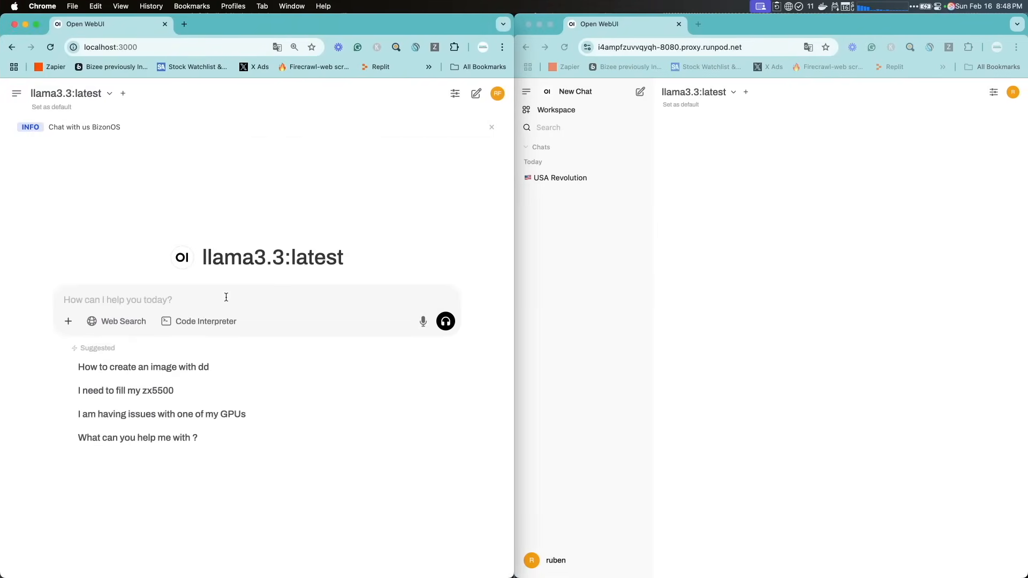
# Enter 'write an essay about a colony on mars' and send it in the local localhost:3000 chat
pyautogui.write('write an essay about a colony on mars')
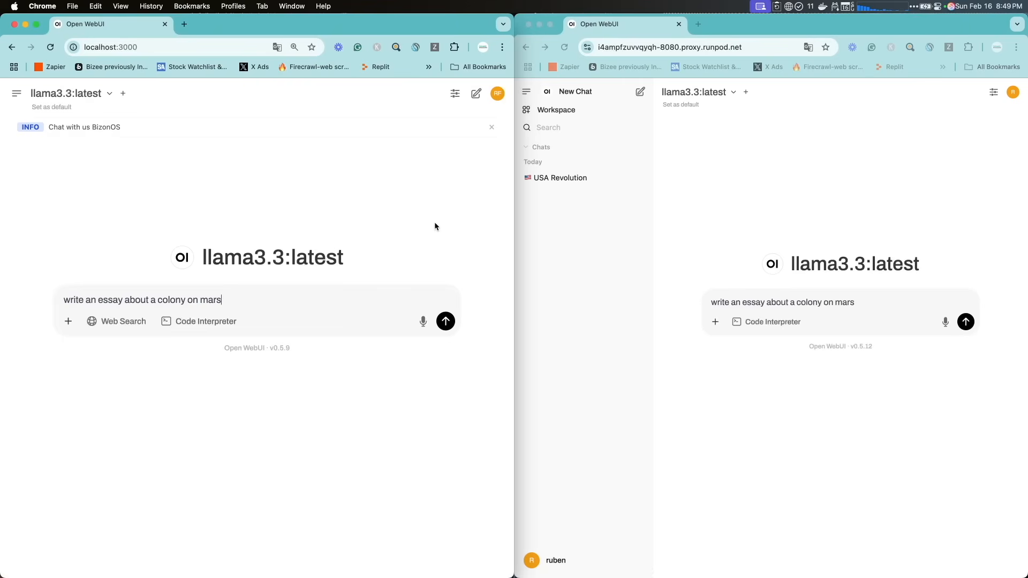
pyautogui.moveTo(485, 206)
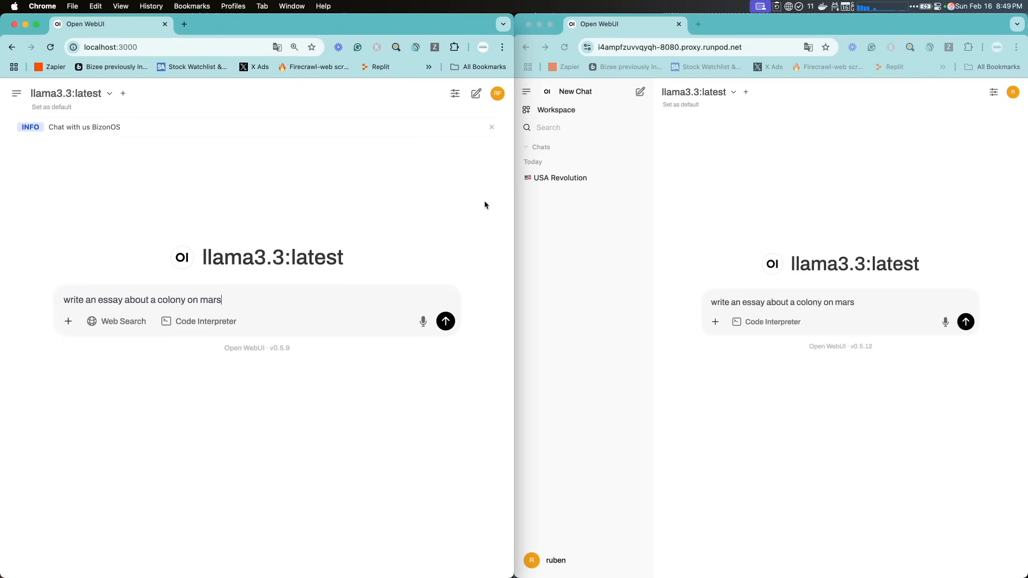
pyautogui.click(881, 7)
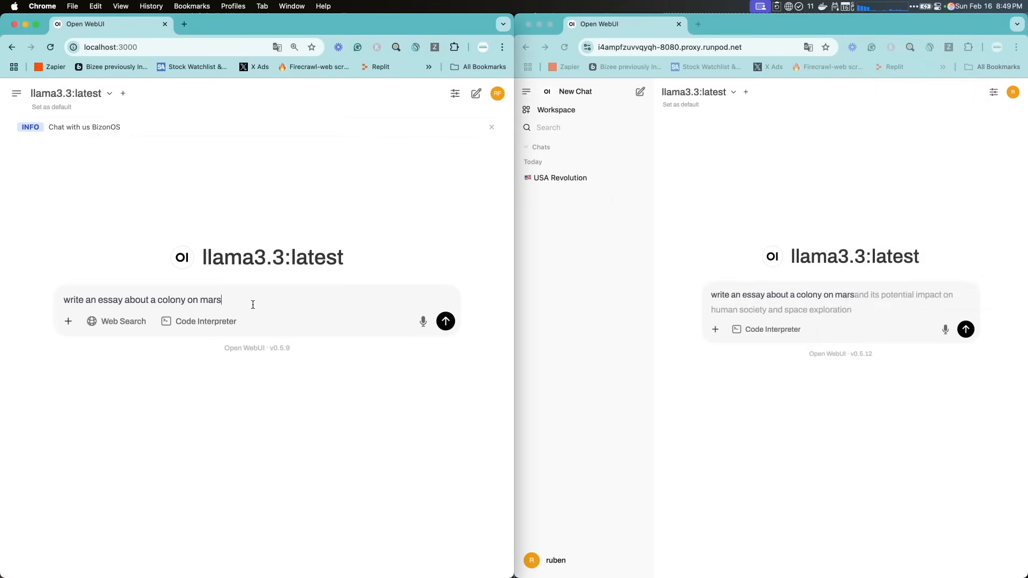
pyautogui.click(446, 321)
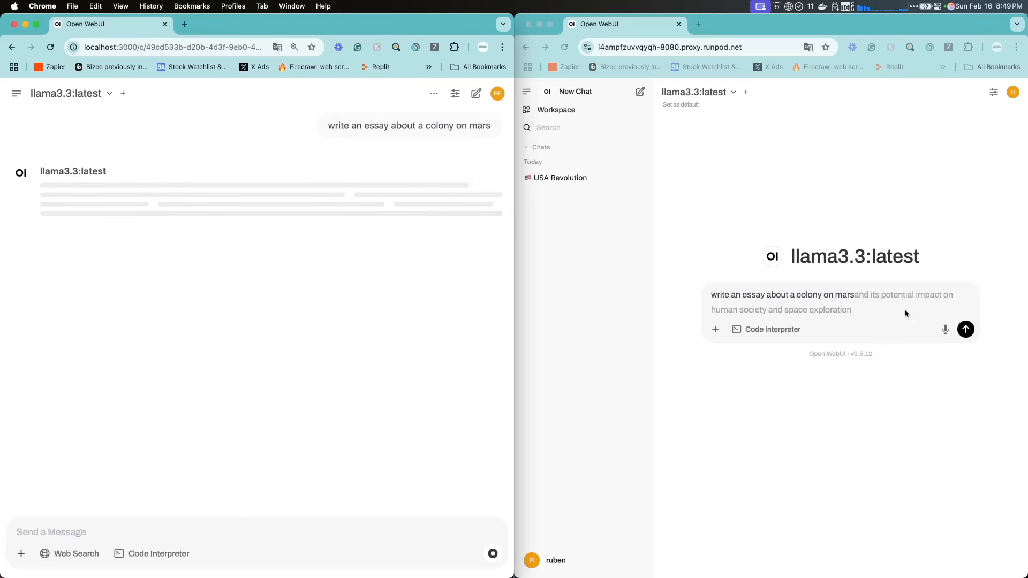
# Send the Mars colony essay prompt in the RunPod chat on the right
pyautogui.click(966, 329)
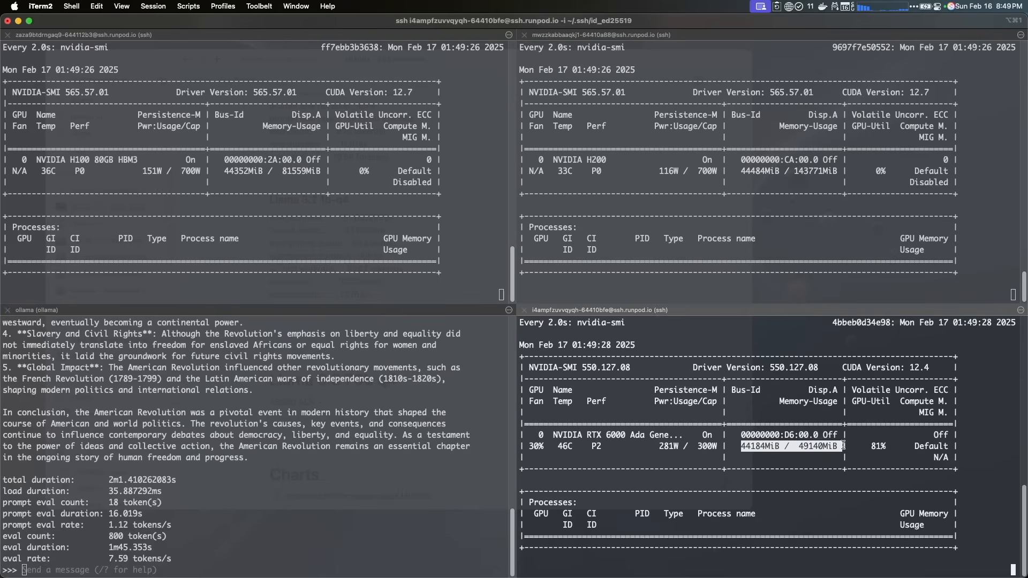
pyautogui.moveTo(676, 450)
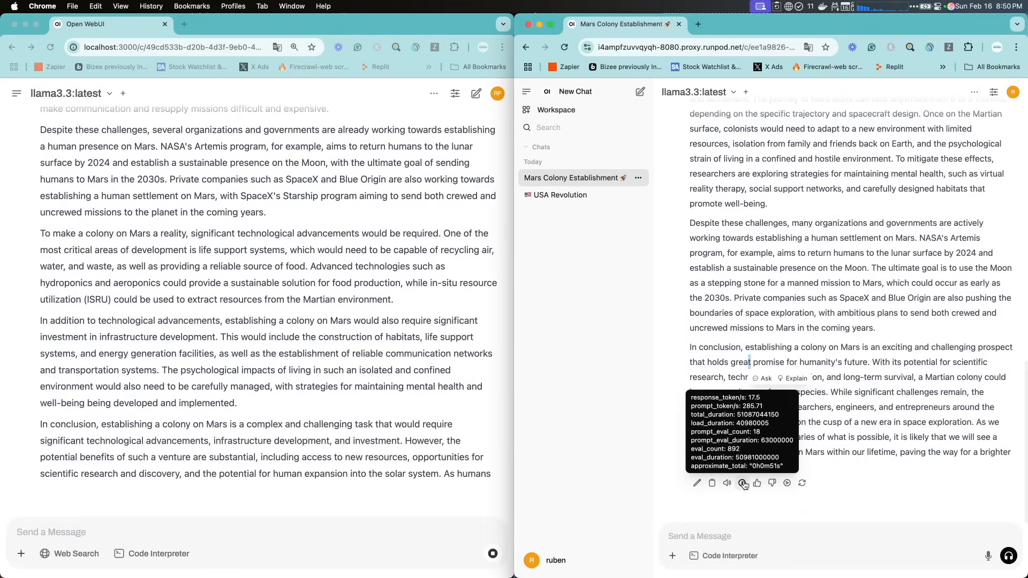
# Scroll through the local chat's finished Mars colony essay
pyautogui.scroll(-3)
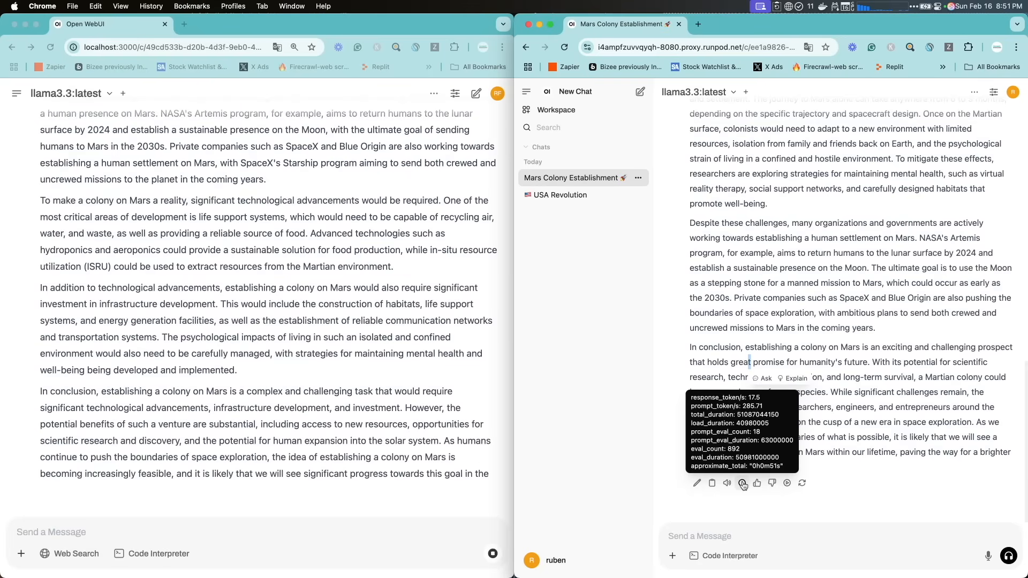
pyautogui.scroll(-3)
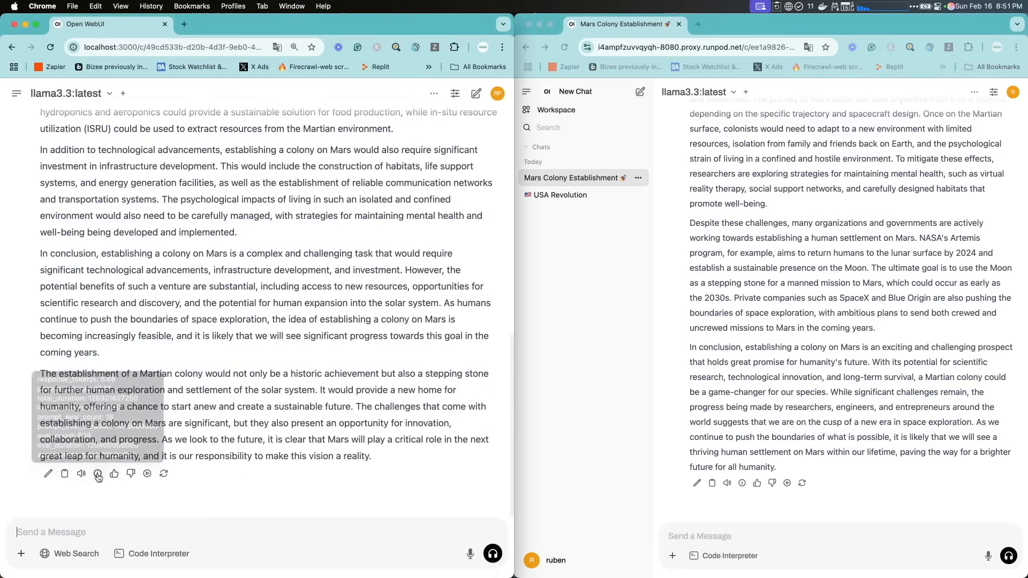
pyautogui.moveTo(97, 473)
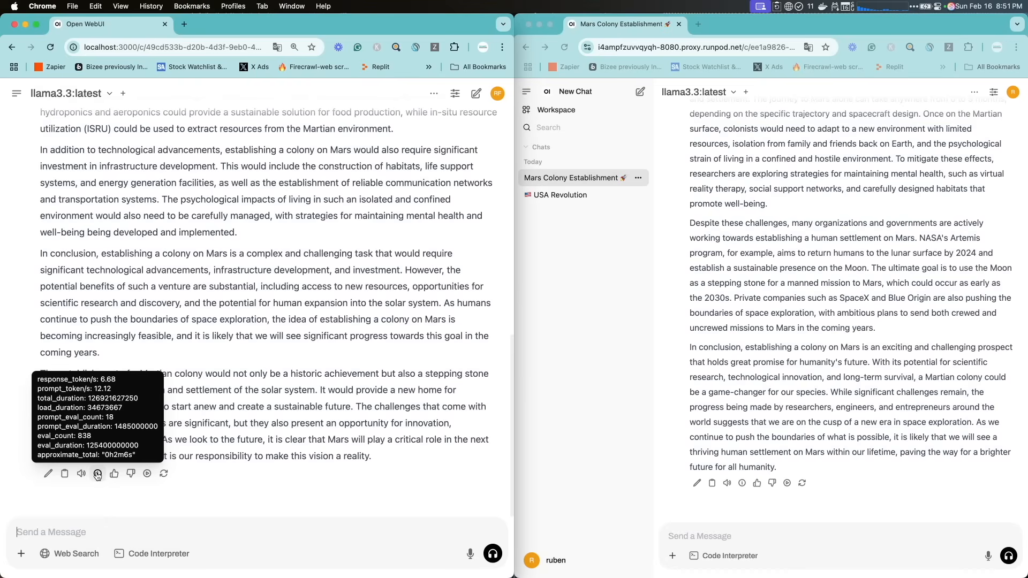